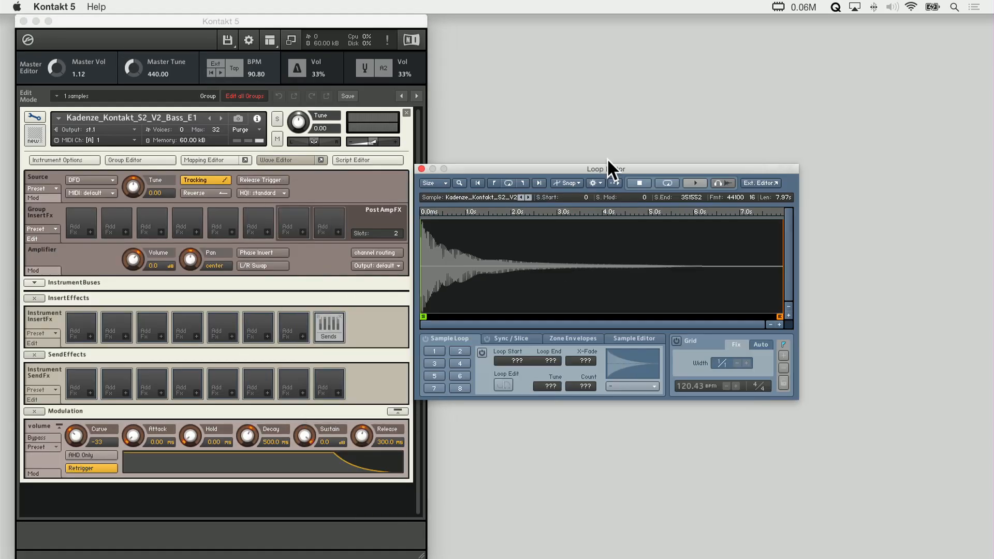
Step: Record the 100 - Venomouz Kontakt instrument onto the Inst 1 track, capturing a new MIDI region
{"action": "left_click", "coordinate": [205, 159]}
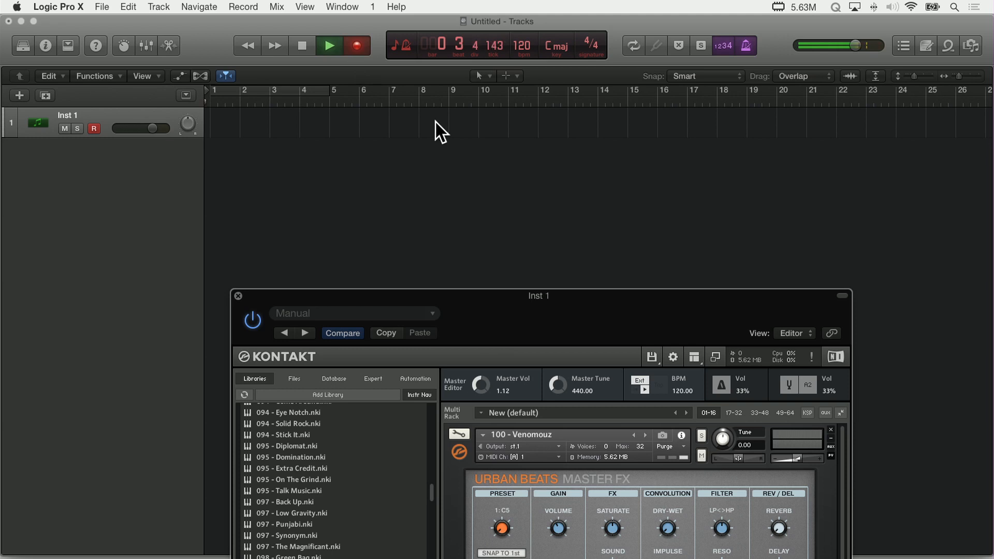
{"action": "left_click", "coordinate": [355, 45]}
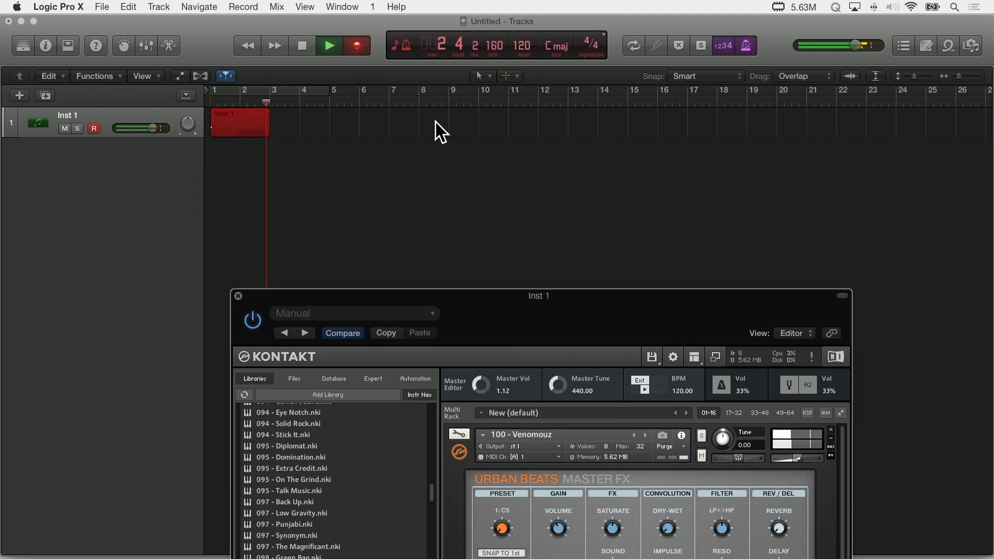